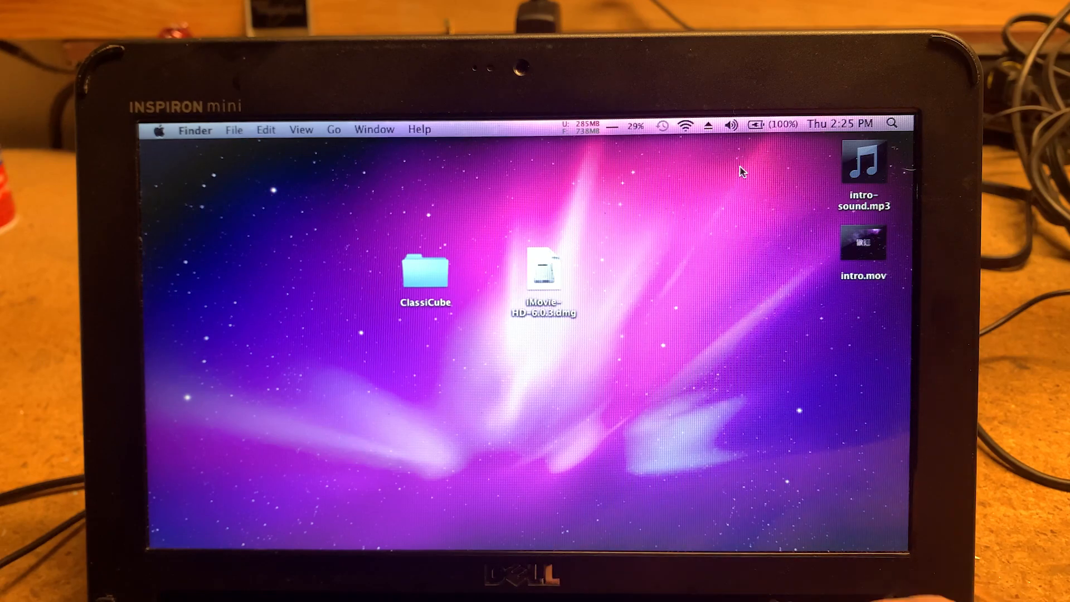
Step: Review the Mac's version and hardware summary in About This Mac, then dismiss it
{"action": "key", "text": "volumeup"}
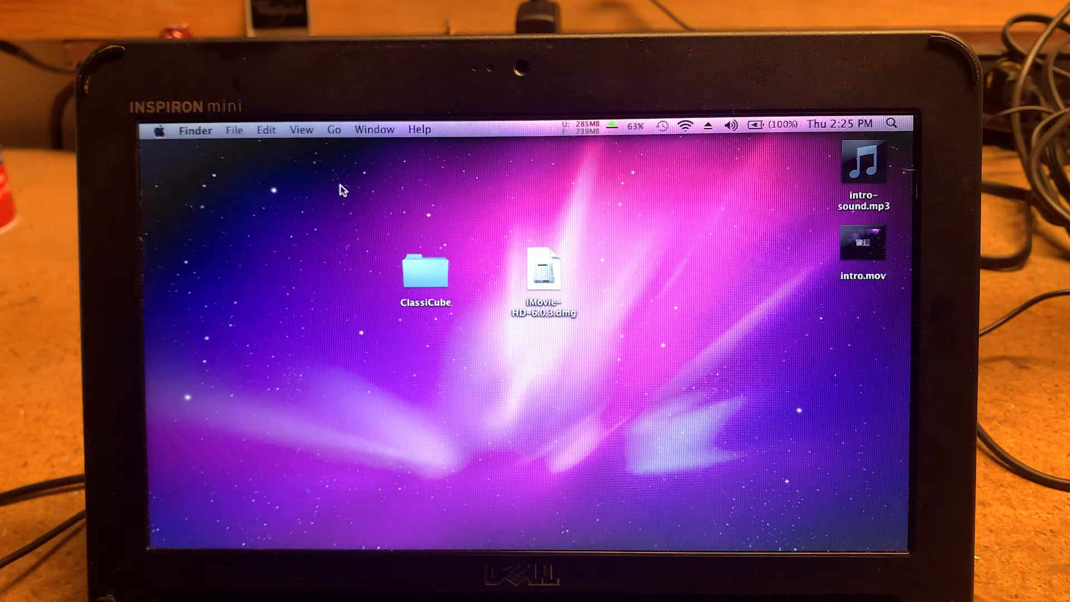
{"action": "left_click", "coordinate": [159, 129]}
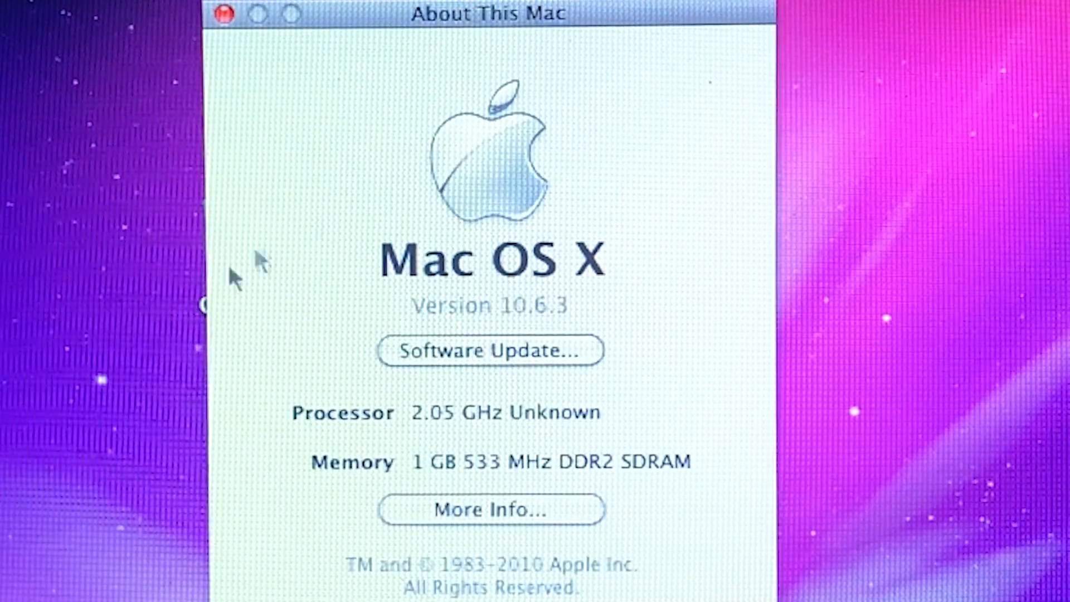
{"action": "mouse_move", "coordinate": [311, 475]}
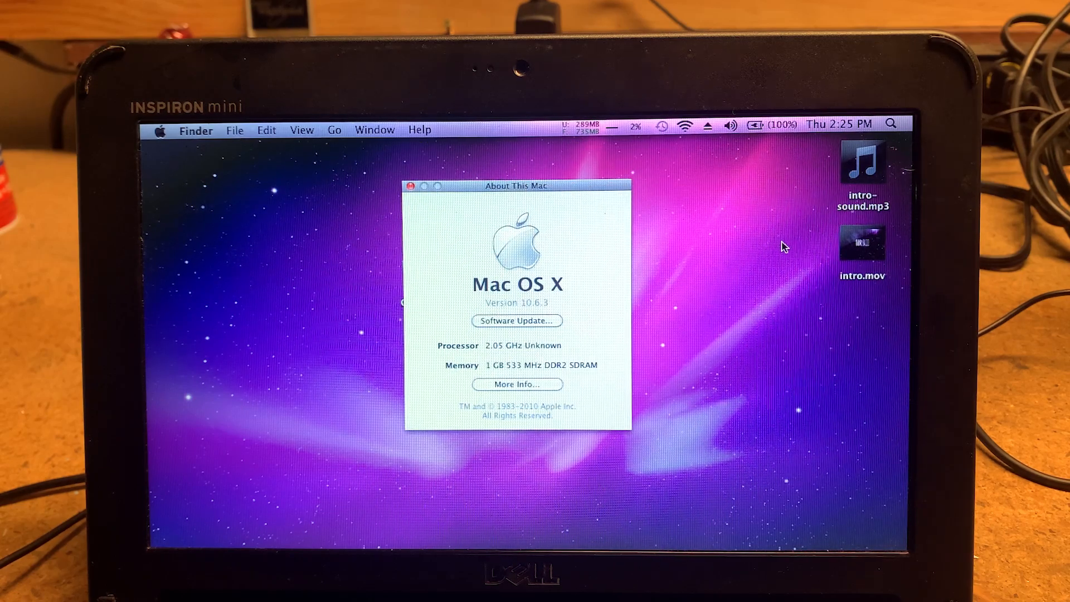
{"action": "mouse_move", "coordinate": [333, 160]}
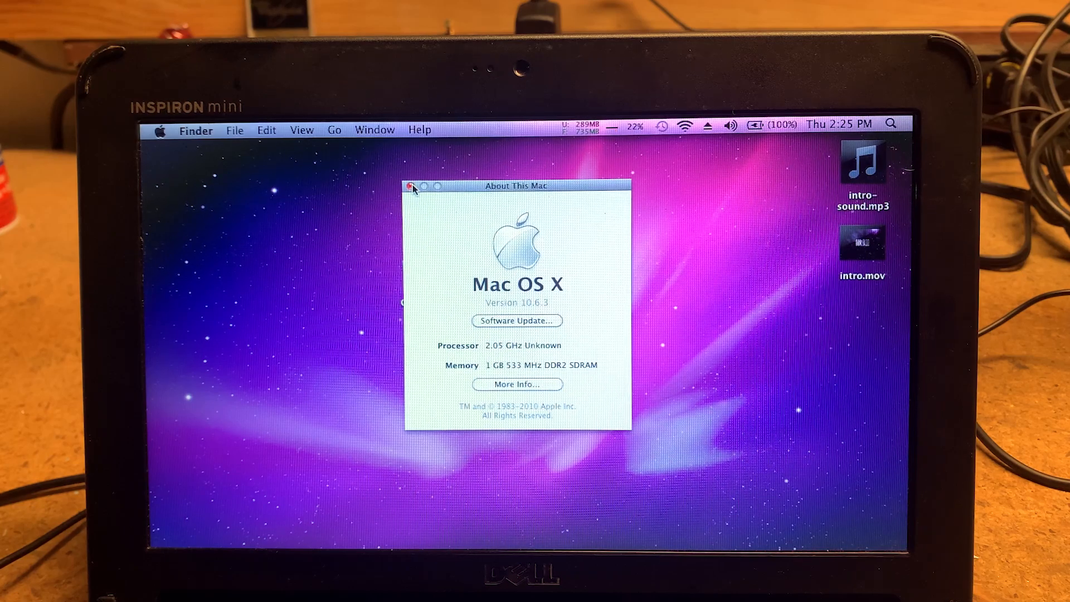
{"action": "left_click", "coordinate": [412, 186]}
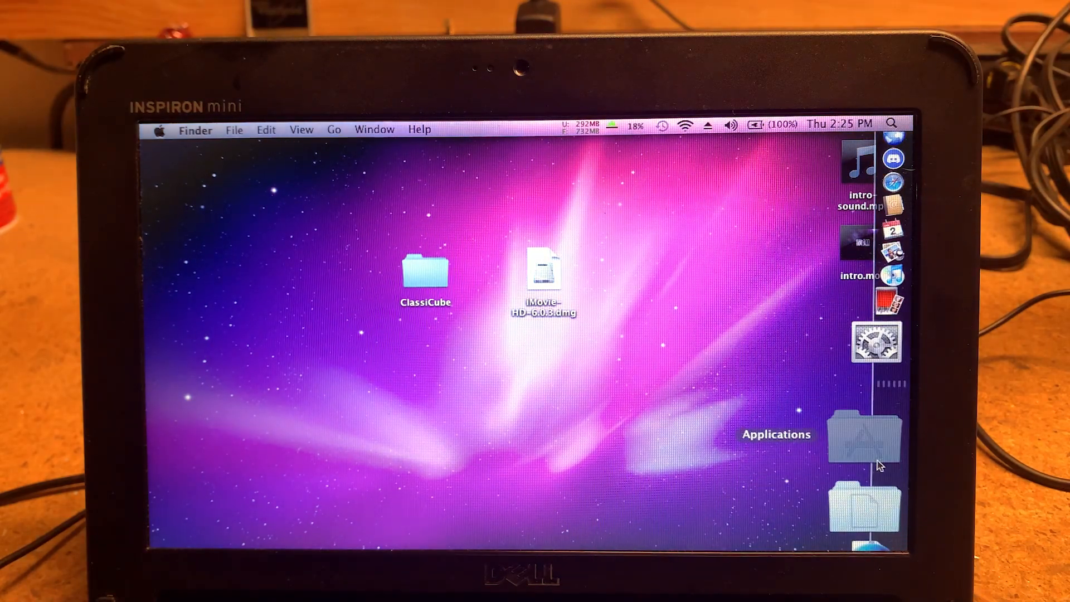
Step: Launch ClassiCube from Applications, decline the optional resource download, and reach the Minecraft_1.8.9 folder
{"action": "left_click", "coordinate": [864, 434]}
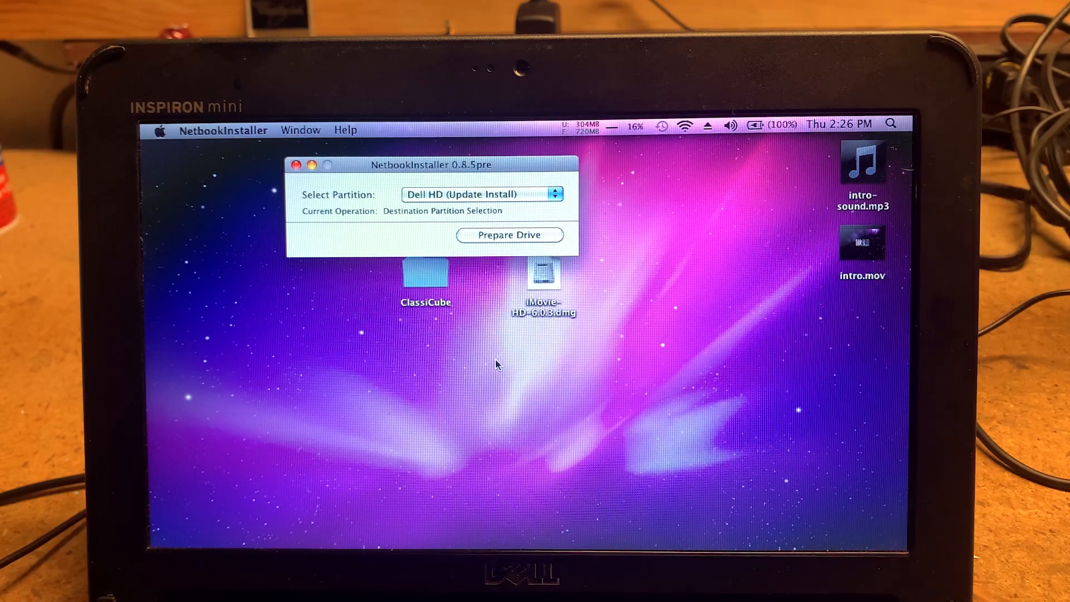
{"action": "left_click", "coordinate": [482, 194]}
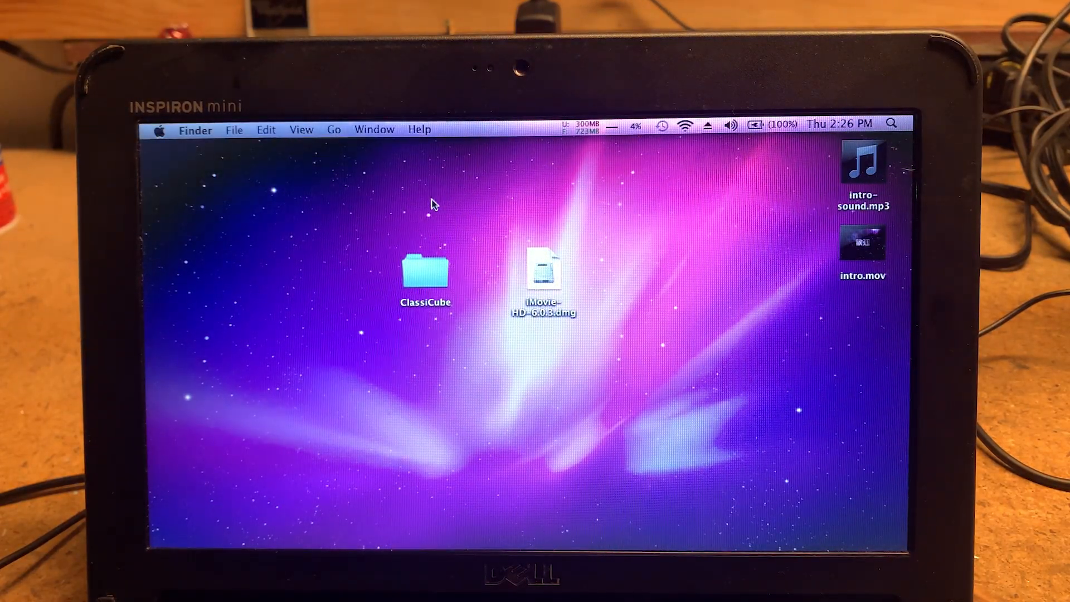
{"action": "mouse_move", "coordinate": [463, 203]}
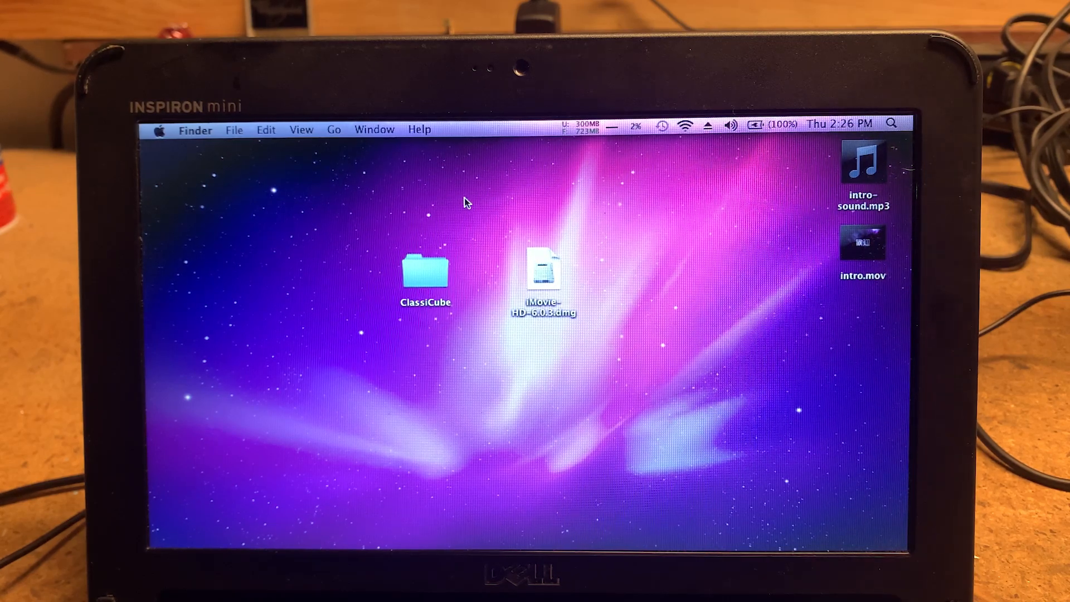
{"action": "mouse_move", "coordinate": [408, 240]}
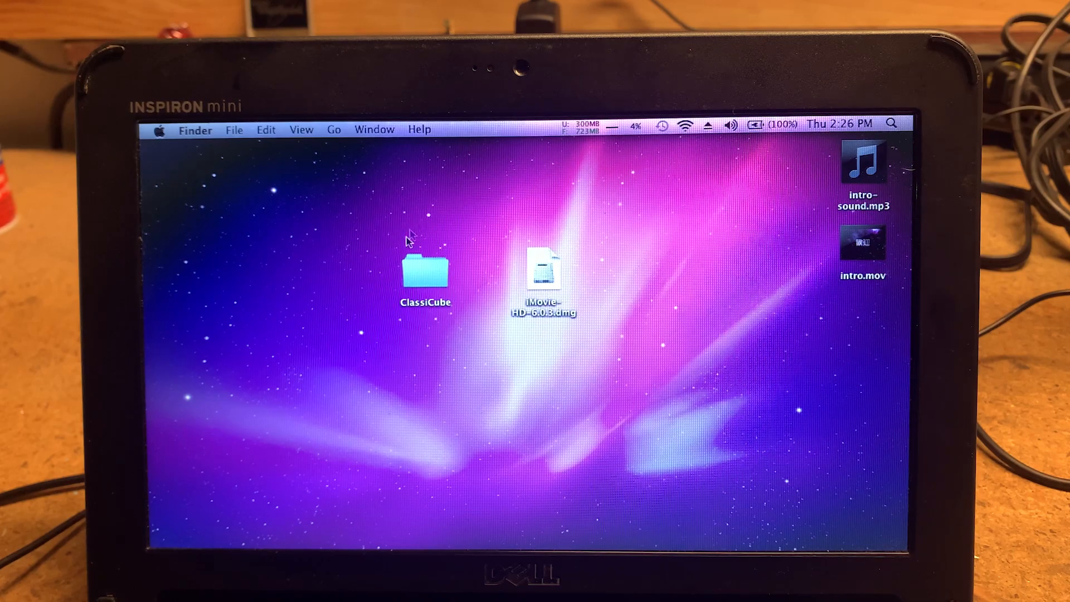
{"action": "mouse_move", "coordinate": [427, 261]}
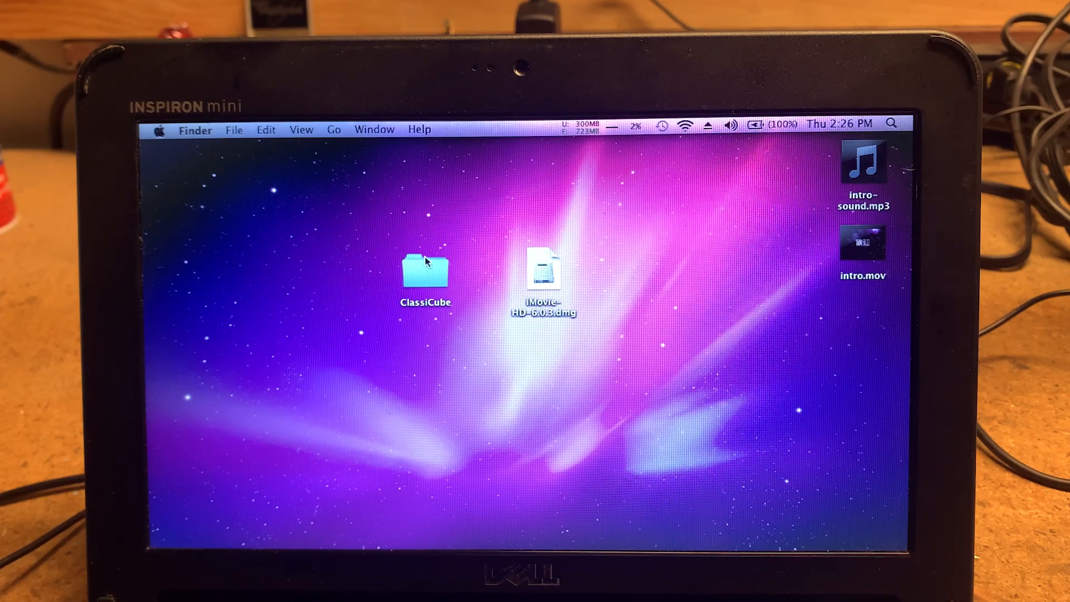
{"action": "double_click", "coordinate": [425, 273]}
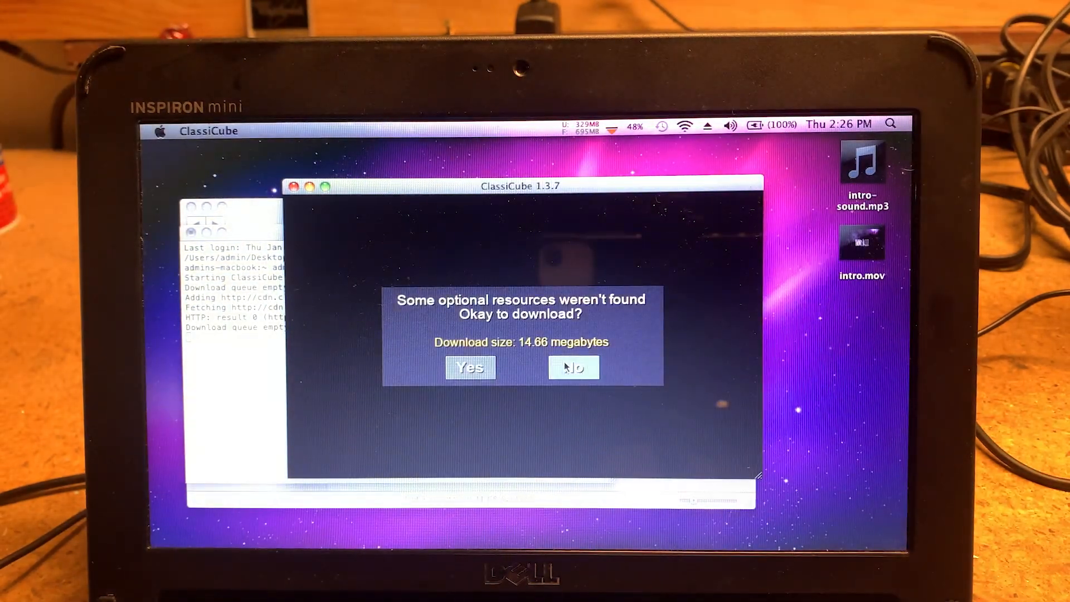
{"action": "left_click", "coordinate": [572, 367]}
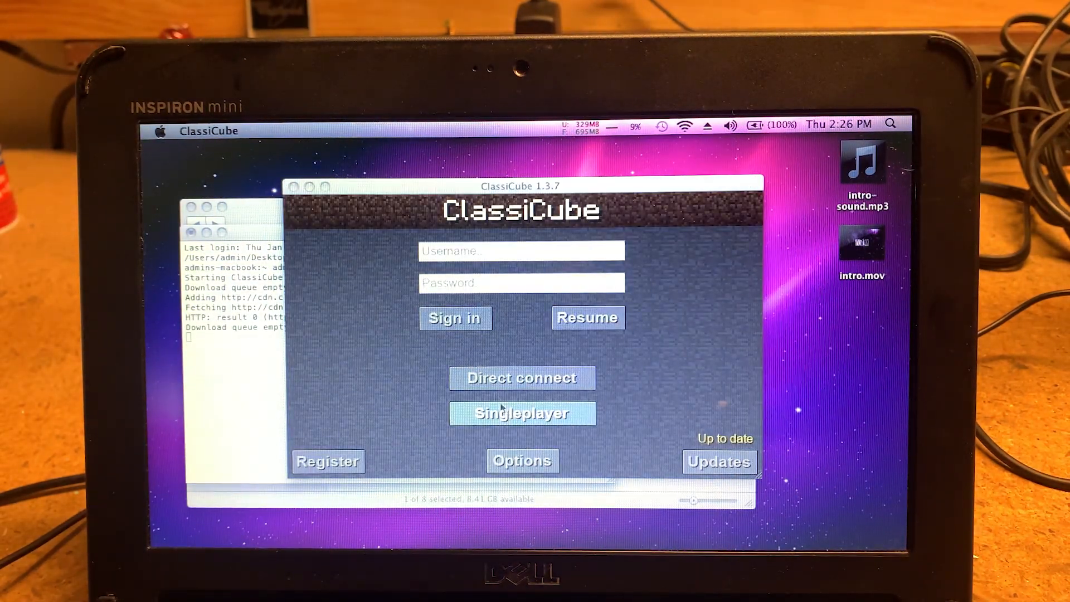
{"action": "left_click", "coordinate": [521, 413]}
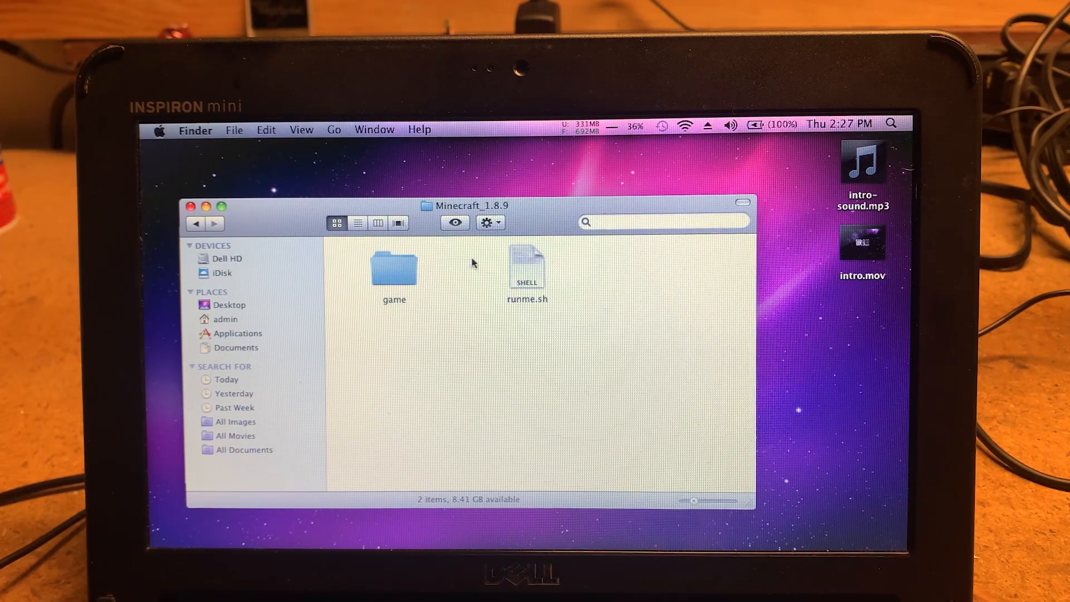
Step: Run runme.sh and start Minecraft 1.8.9 with the player name steve
{"action": "double_click", "coordinate": [528, 266]}
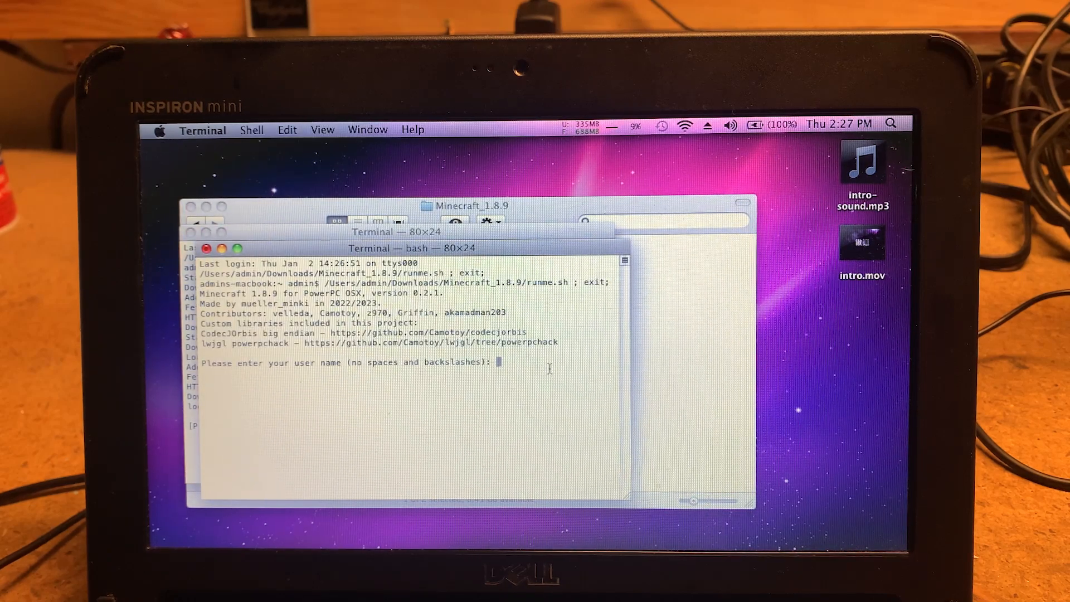
{"action": "type", "text": "steve"}
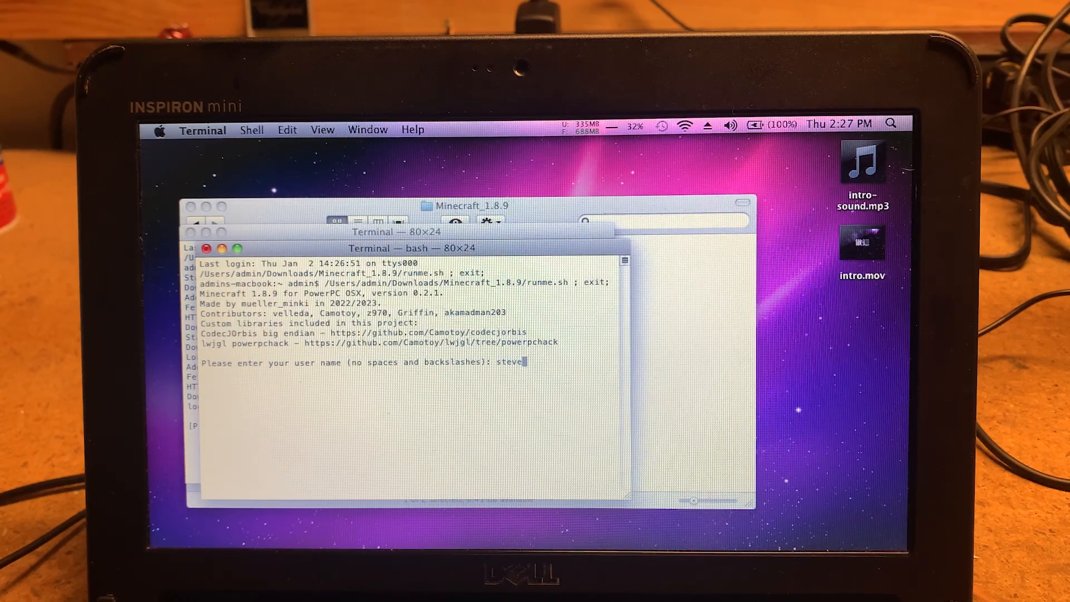
{"action": "key", "text": "enter"}
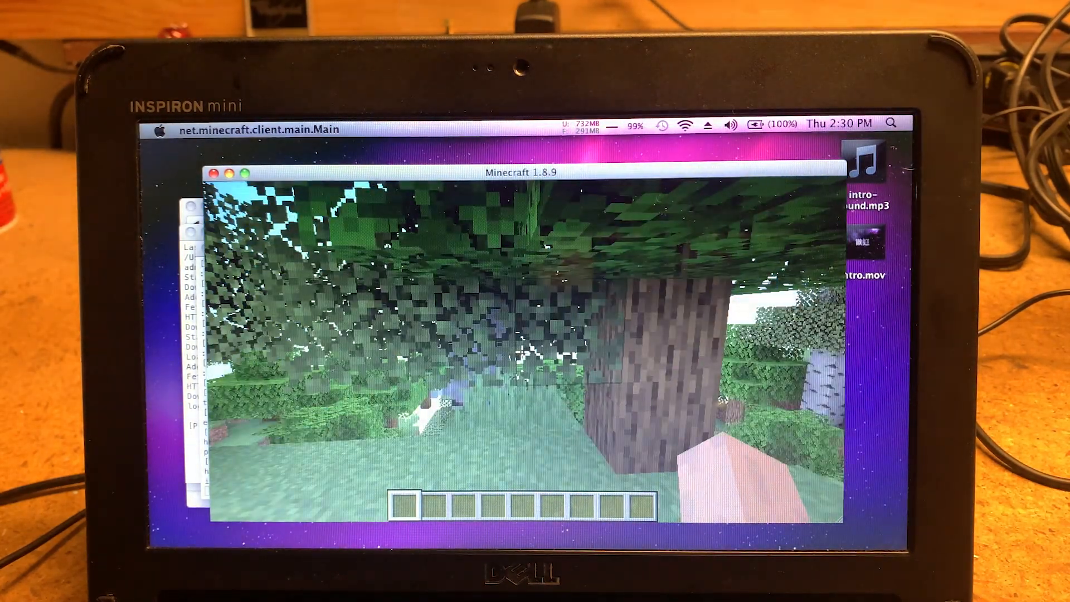
Step: Leave Minecraft via the Game menu and launch Neverball from the Applications folder
{"action": "key", "text": "Escape"}
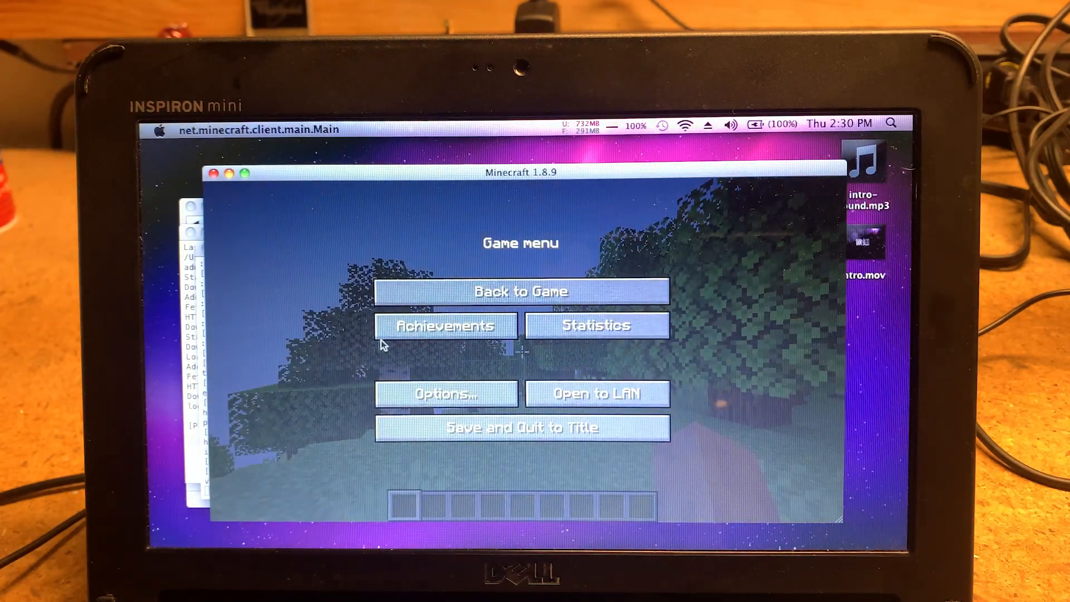
{"action": "mouse_move", "coordinate": [478, 369]}
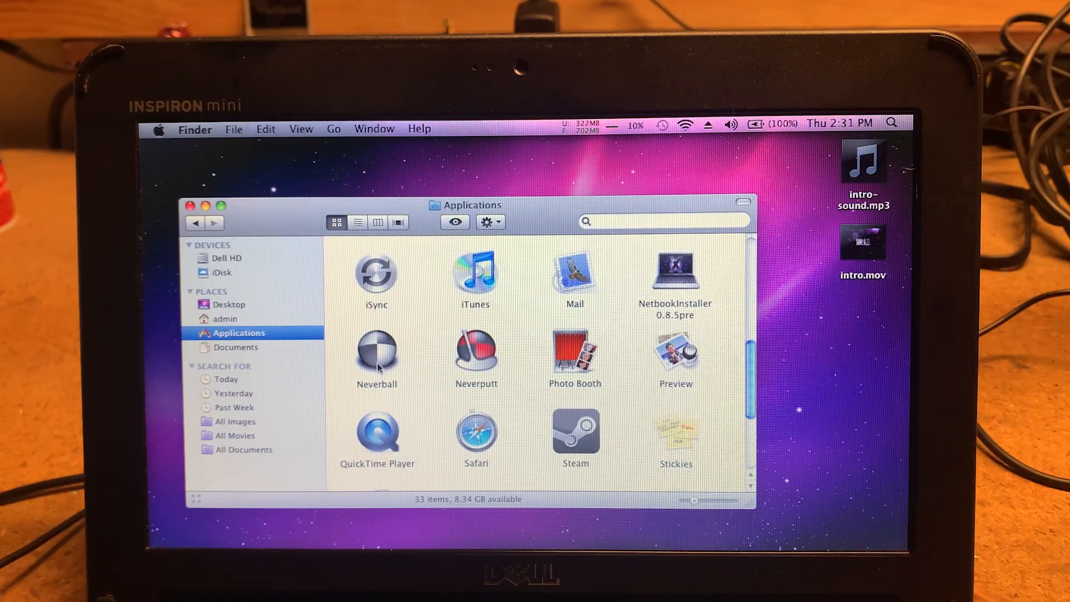
{"action": "left_click", "coordinate": [376, 349]}
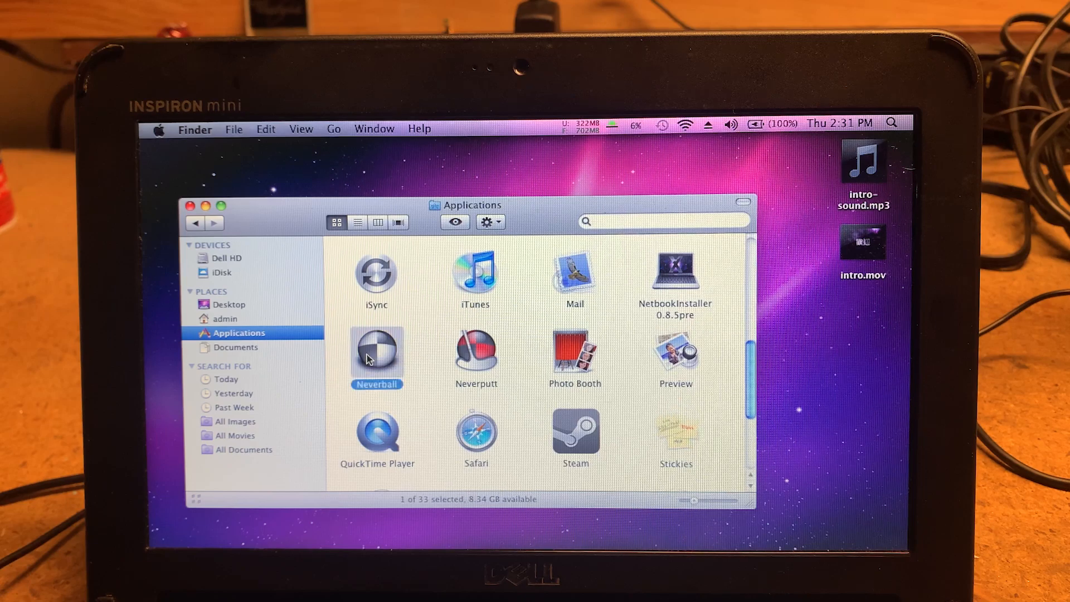
{"action": "double_click", "coordinate": [376, 347]}
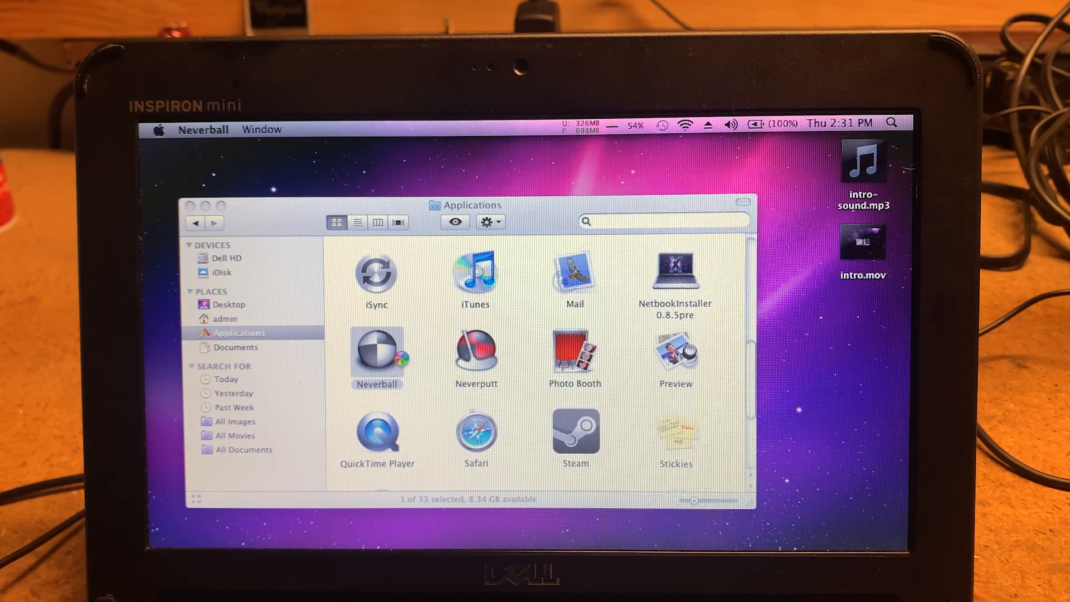
Step: Start Neverball, choose Play, and pick a level from the Neverball Easy set
{"action": "double_click", "coordinate": [377, 350]}
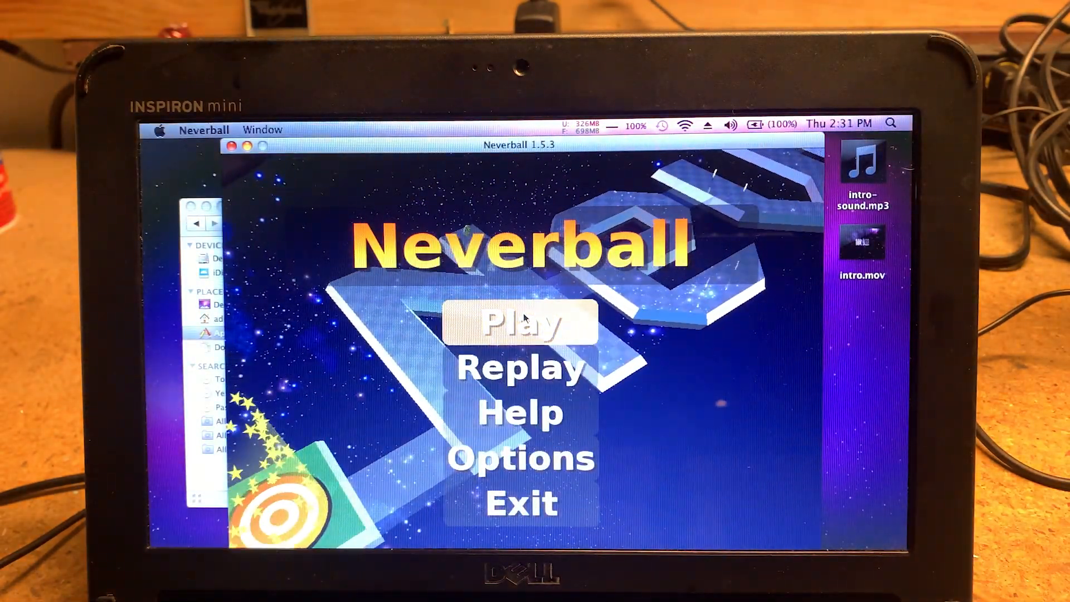
{"action": "left_click", "coordinate": [521, 323]}
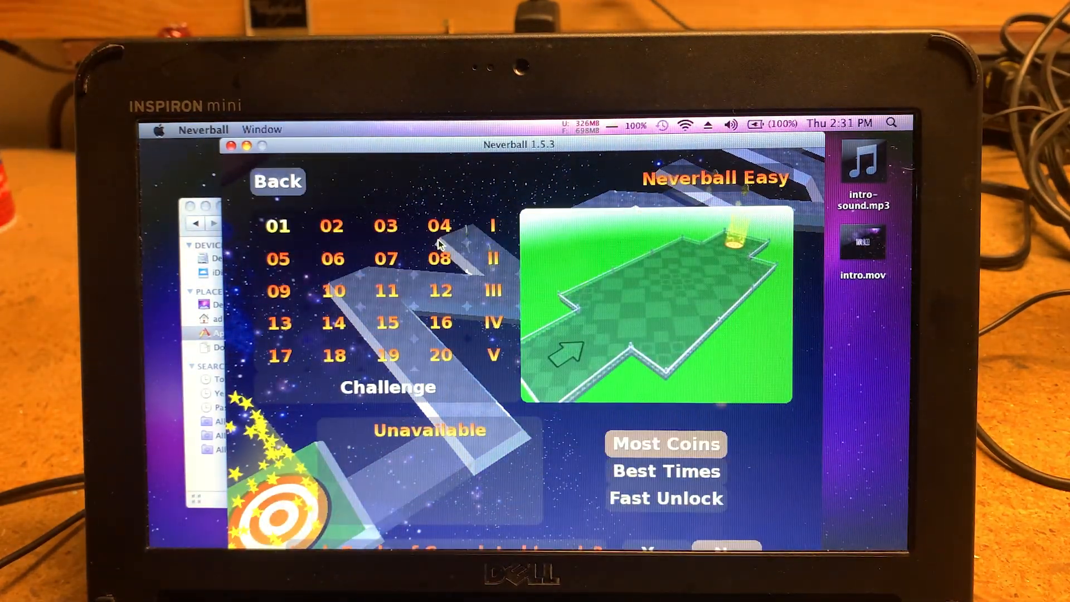
{"action": "left_click", "coordinate": [277, 226]}
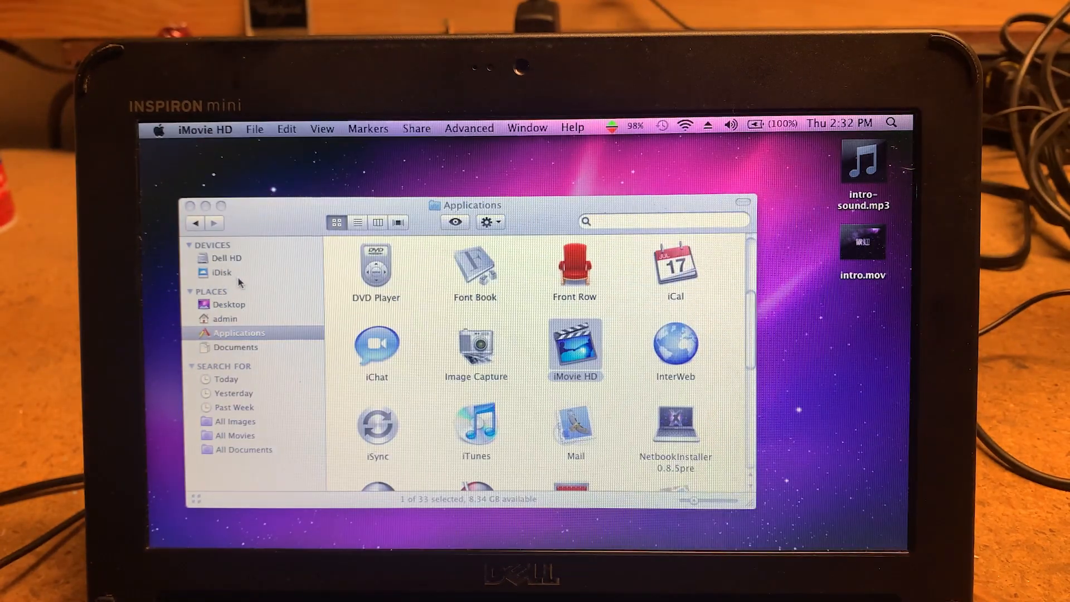
{"action": "double_click", "coordinate": [574, 350]}
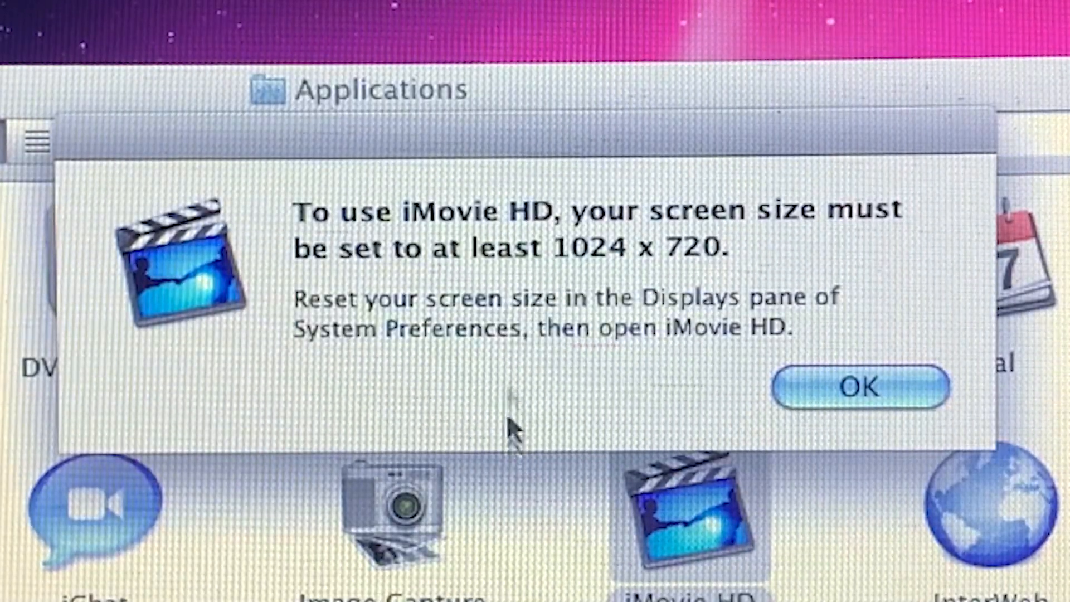
{"action": "mouse_move", "coordinate": [239, 79]}
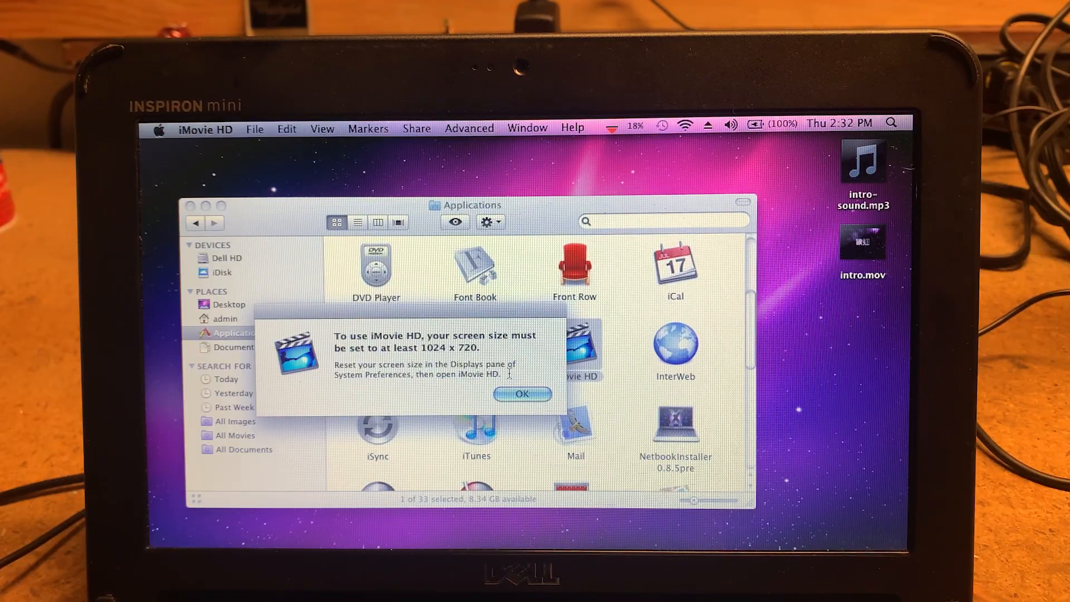
{"action": "left_click", "coordinate": [522, 393]}
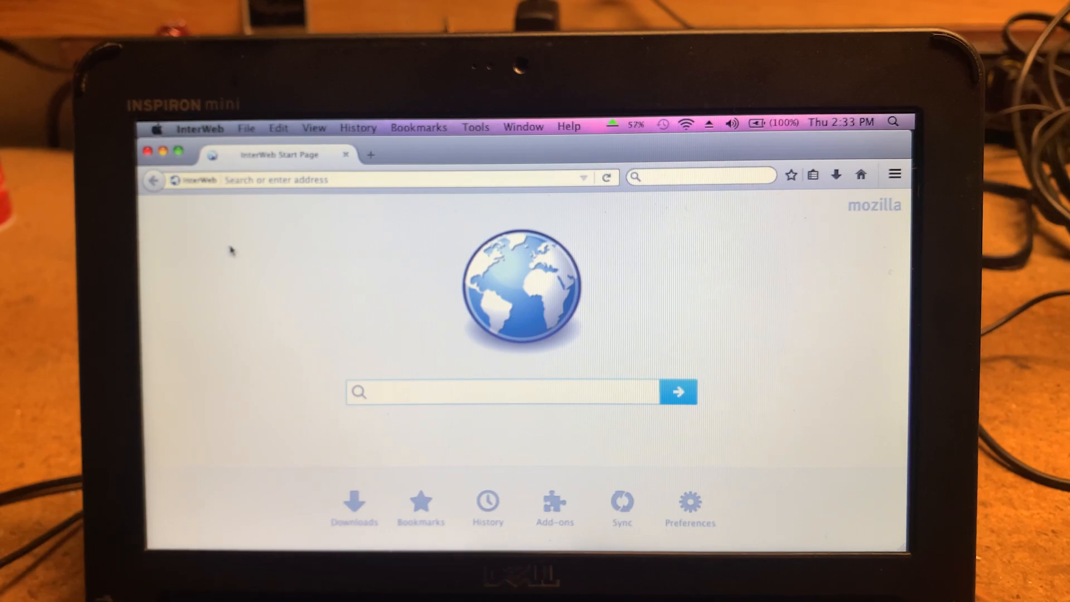
Step: Enter wiki in the InterWeb address bar and load the Wikipedia home page
{"action": "left_click", "coordinate": [478, 391]}
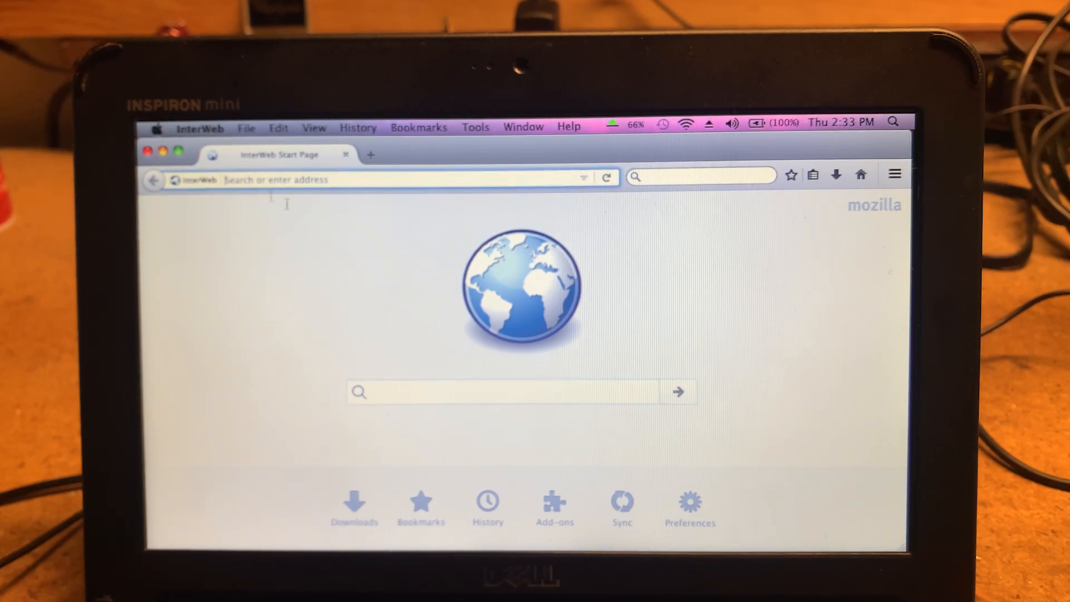
{"action": "type", "text": "wikipedia.org"}
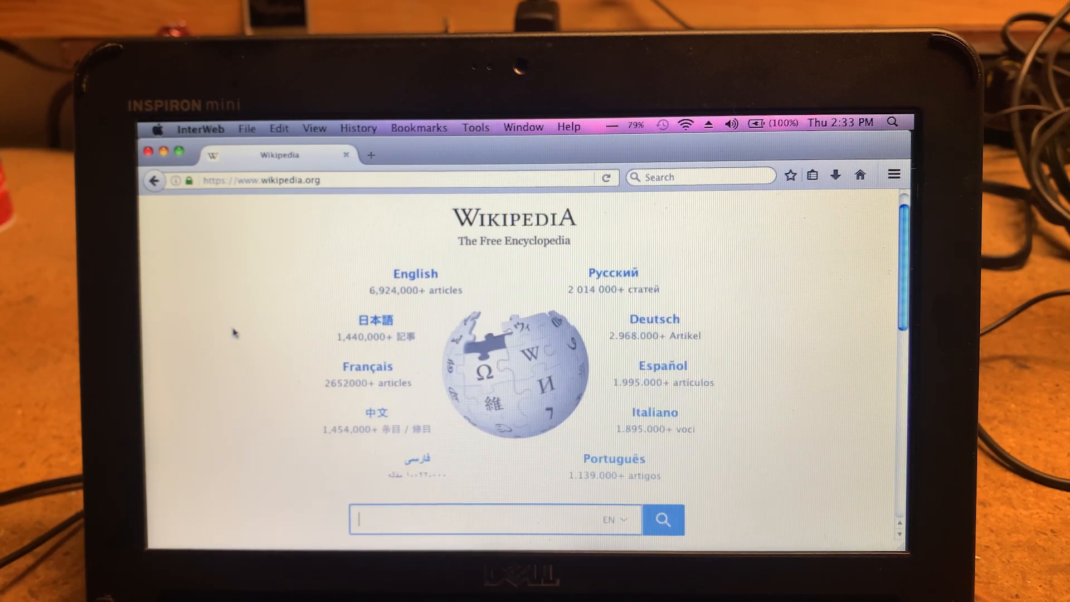
{"action": "left_click", "coordinate": [200, 127]}
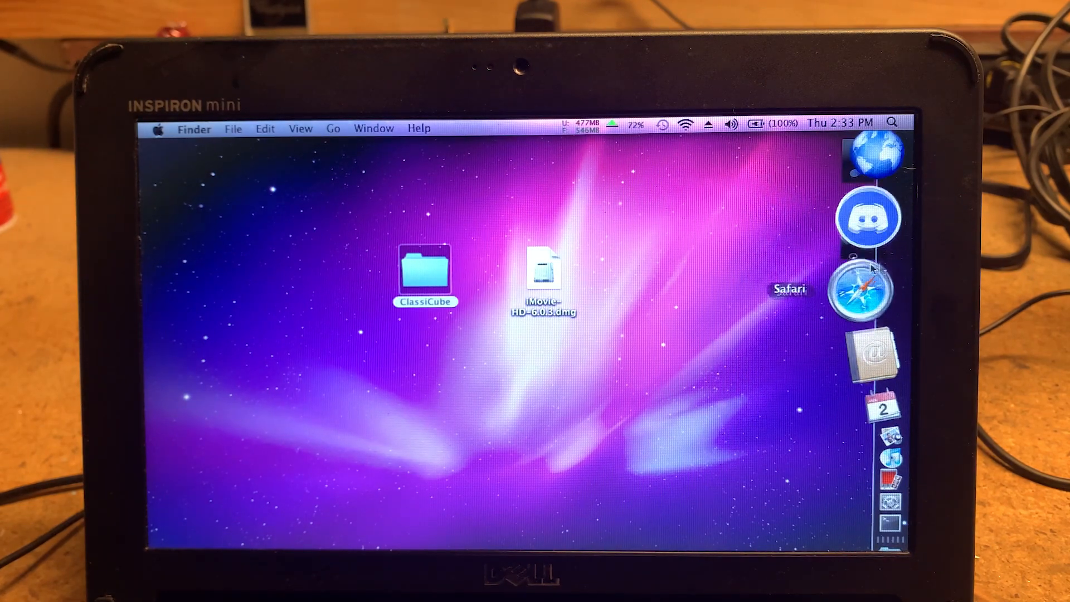
Step: Launch Safari from the Dock and browse to theoldnet.com
{"action": "left_click", "coordinate": [862, 288]}
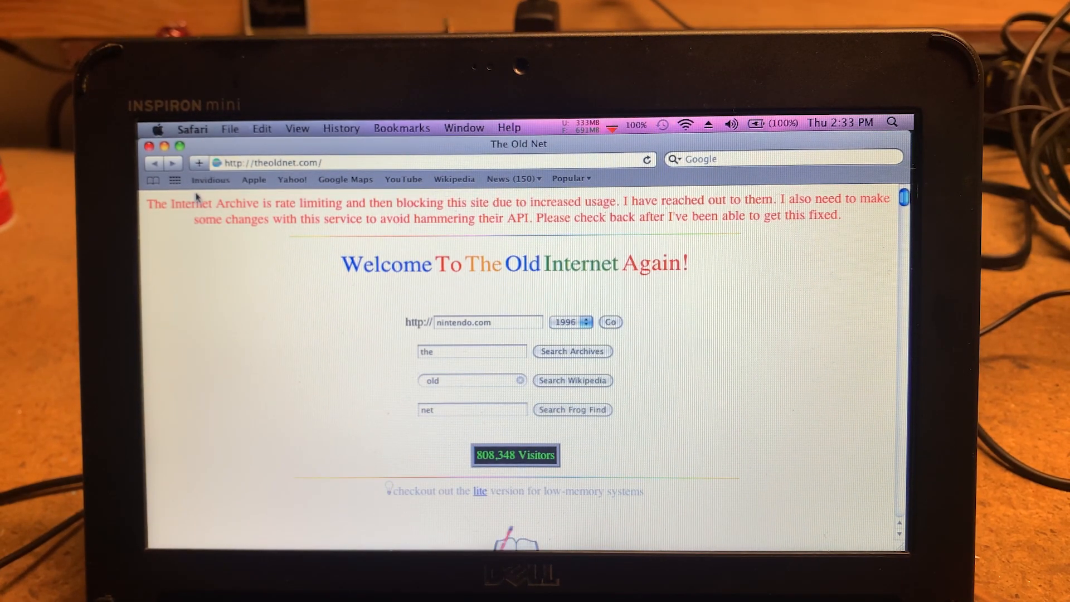
{"action": "left_click", "coordinate": [211, 178]}
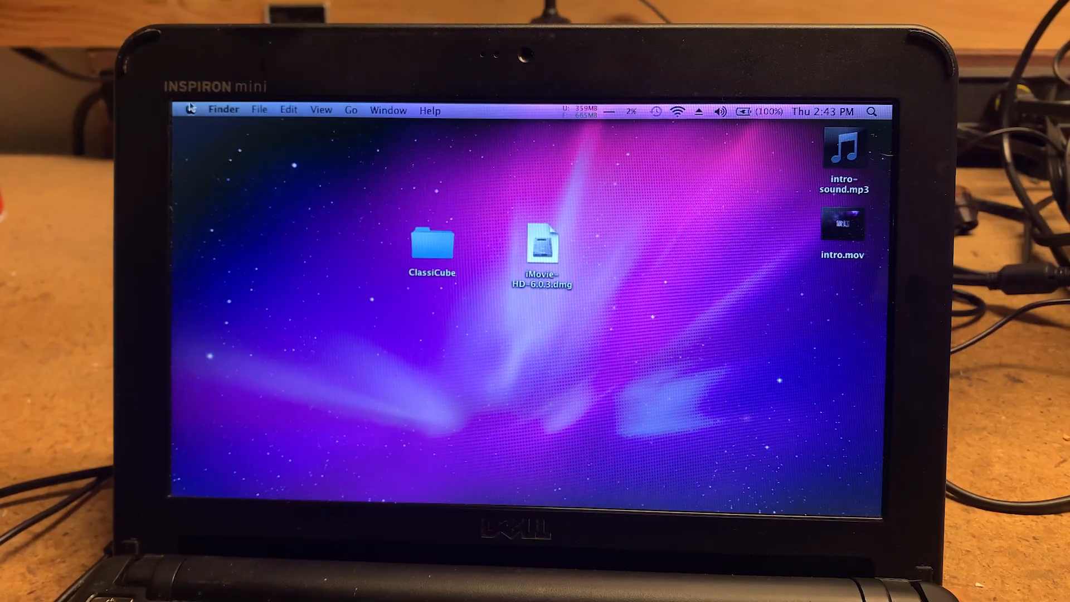
Step: Choose Software Update… from the Apple menu to check for available updates
{"action": "left_click", "coordinate": [191, 110]}
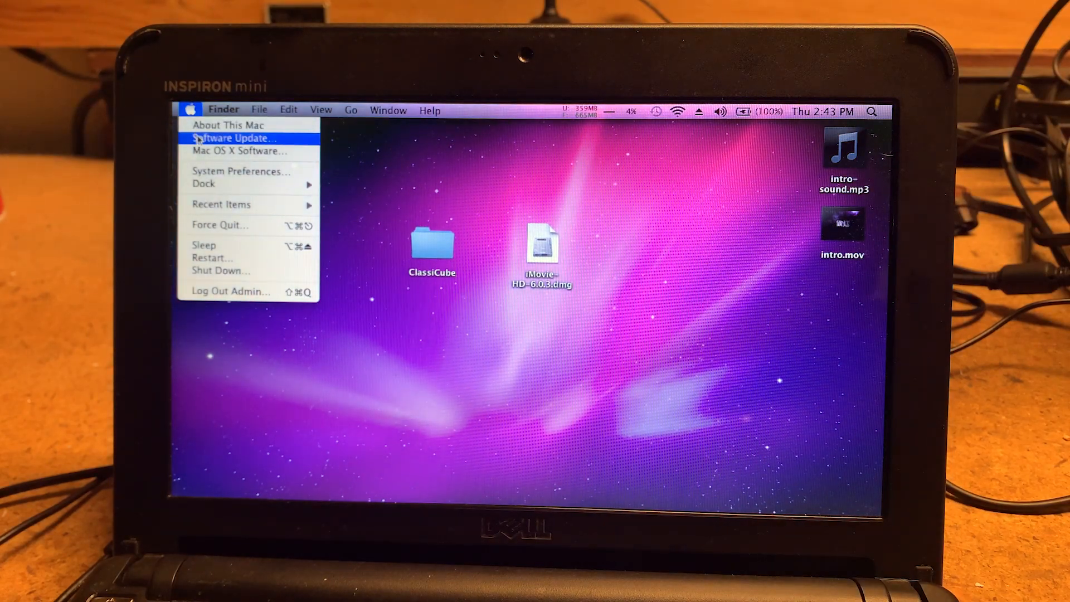
{"action": "mouse_move", "coordinate": [238, 150]}
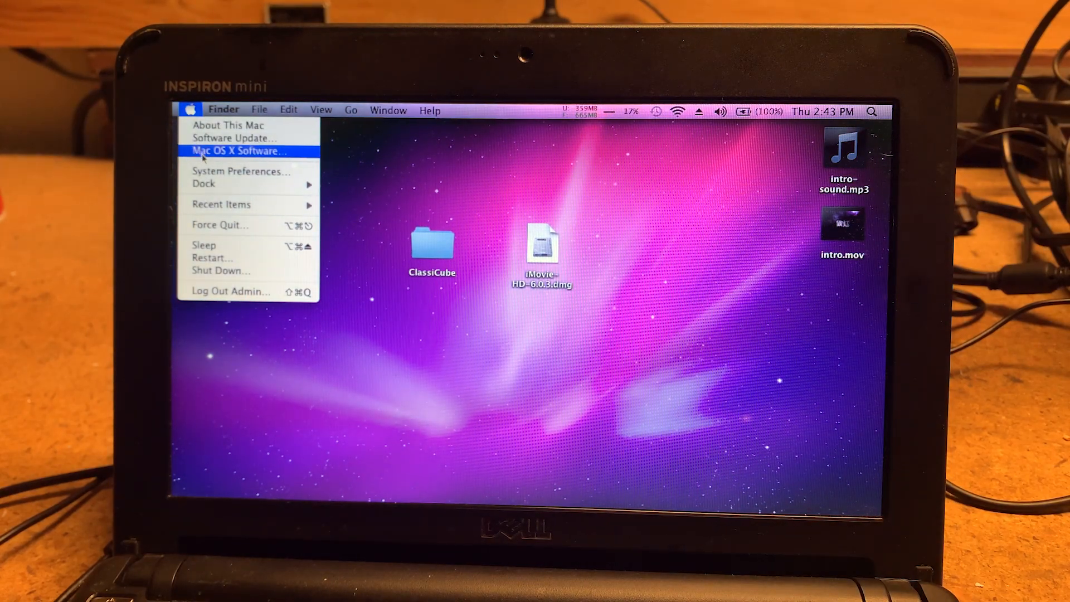
{"action": "left_click", "coordinate": [233, 138]}
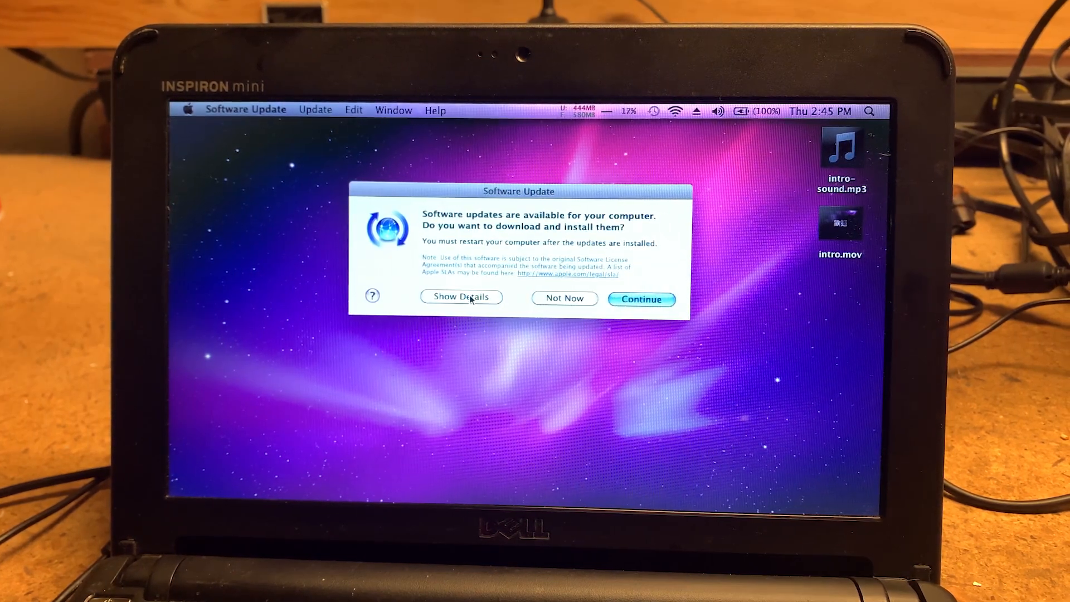
Step: Show the update details, install all 5 items, and agree to the license to reach the restart prompt
{"action": "left_click", "coordinate": [461, 296]}
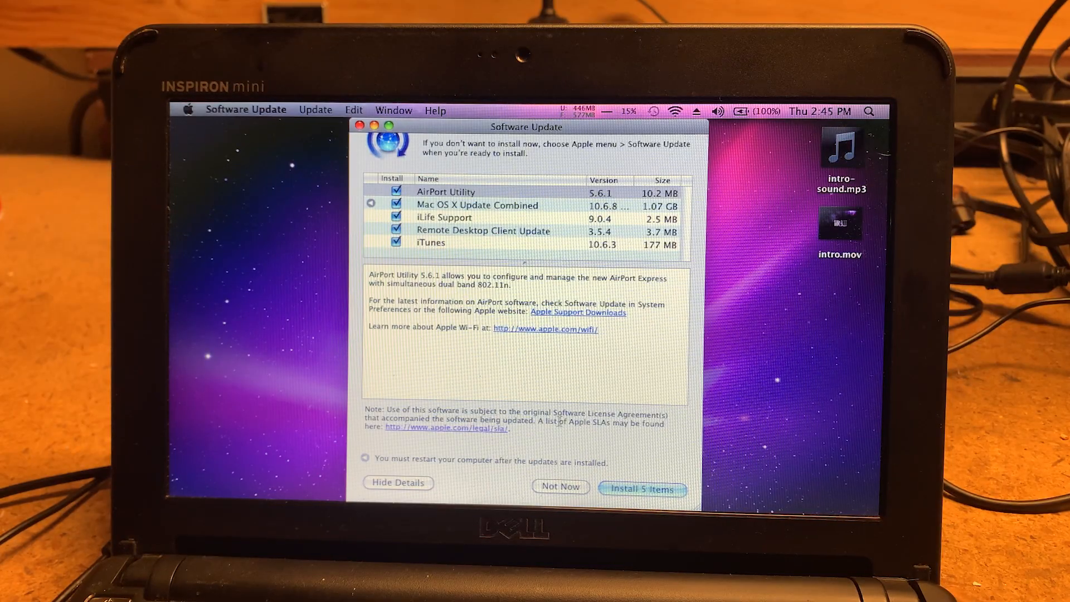
{"action": "left_click", "coordinate": [642, 489]}
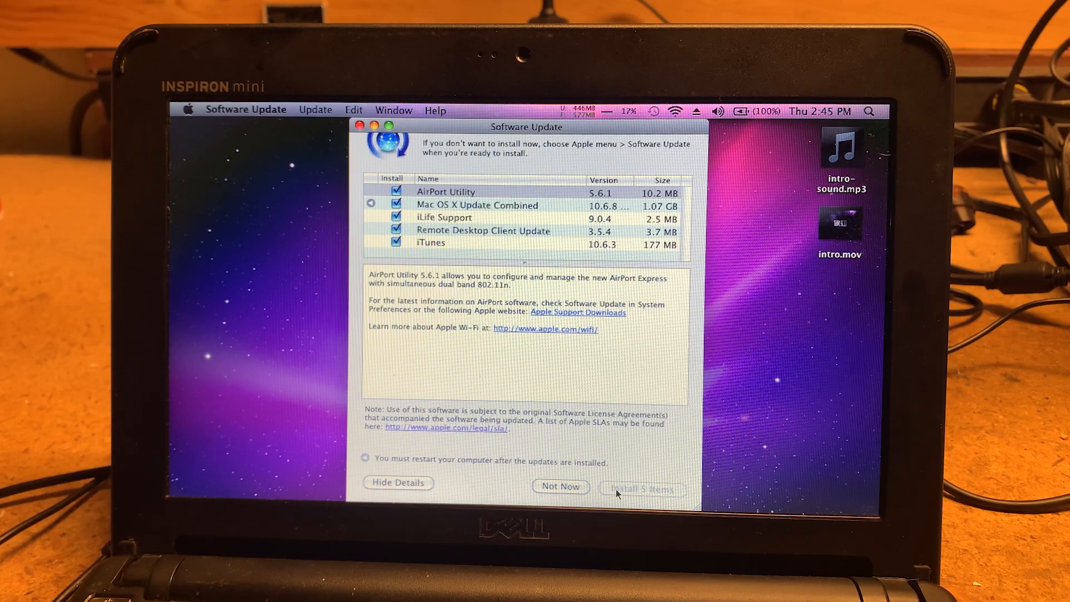
{"action": "left_click", "coordinate": [642, 489]}
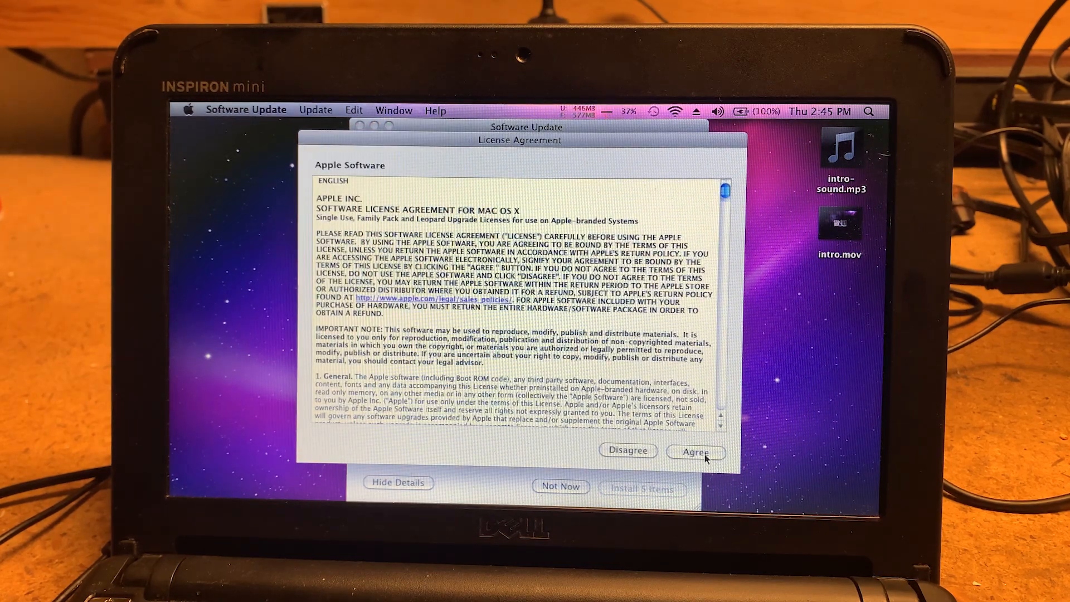
{"action": "left_click", "coordinate": [695, 453]}
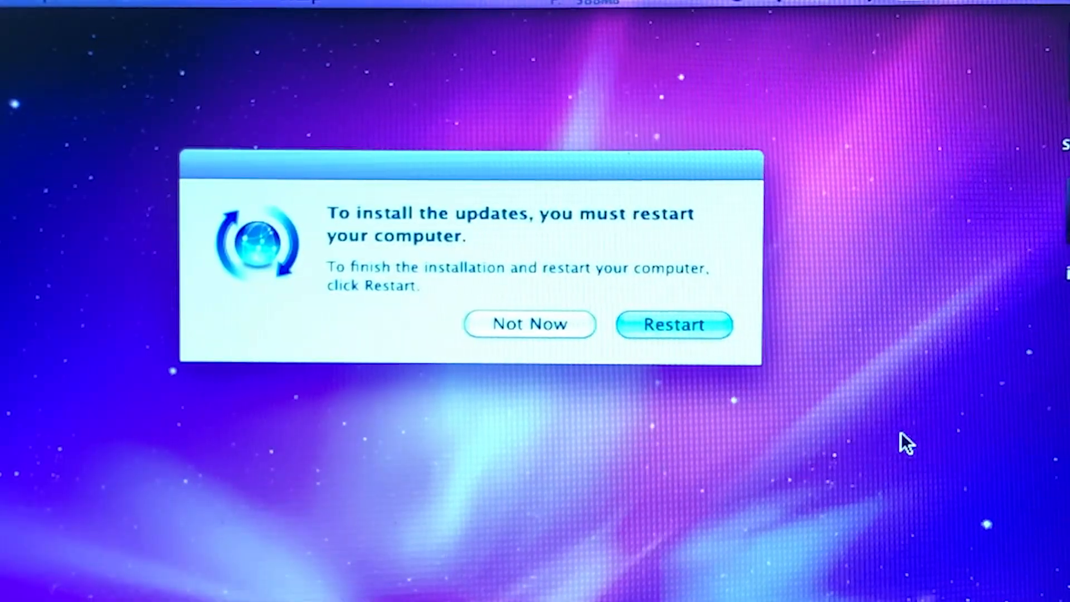
{"action": "mouse_move", "coordinate": [693, 325]}
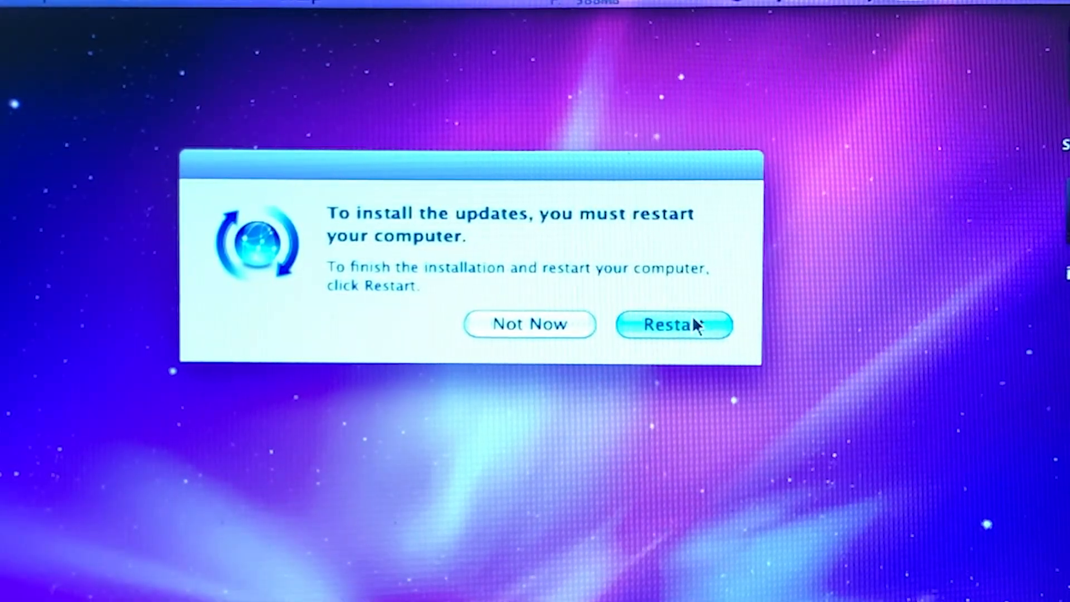